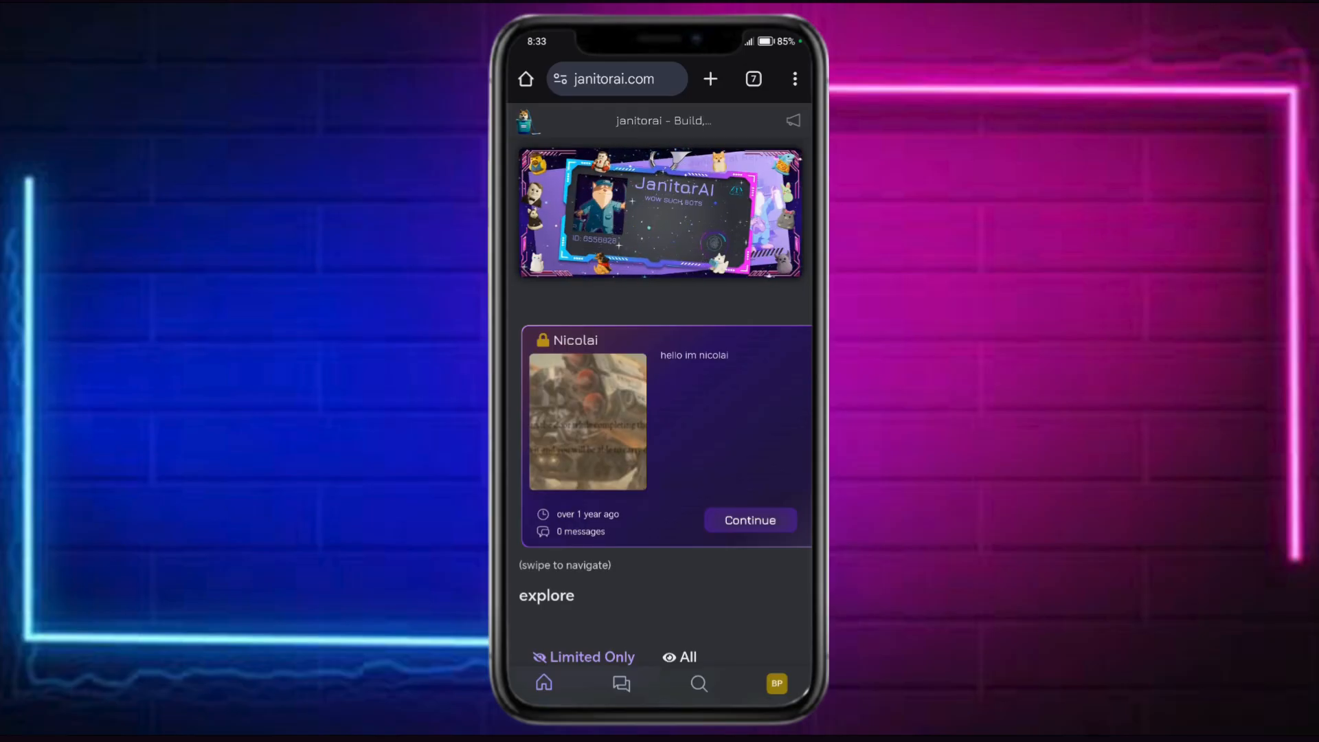
Continue the Nicolai chat from the home page
{"action": "scroll", "scroll_direction": "down", "scroll_amount": 3}
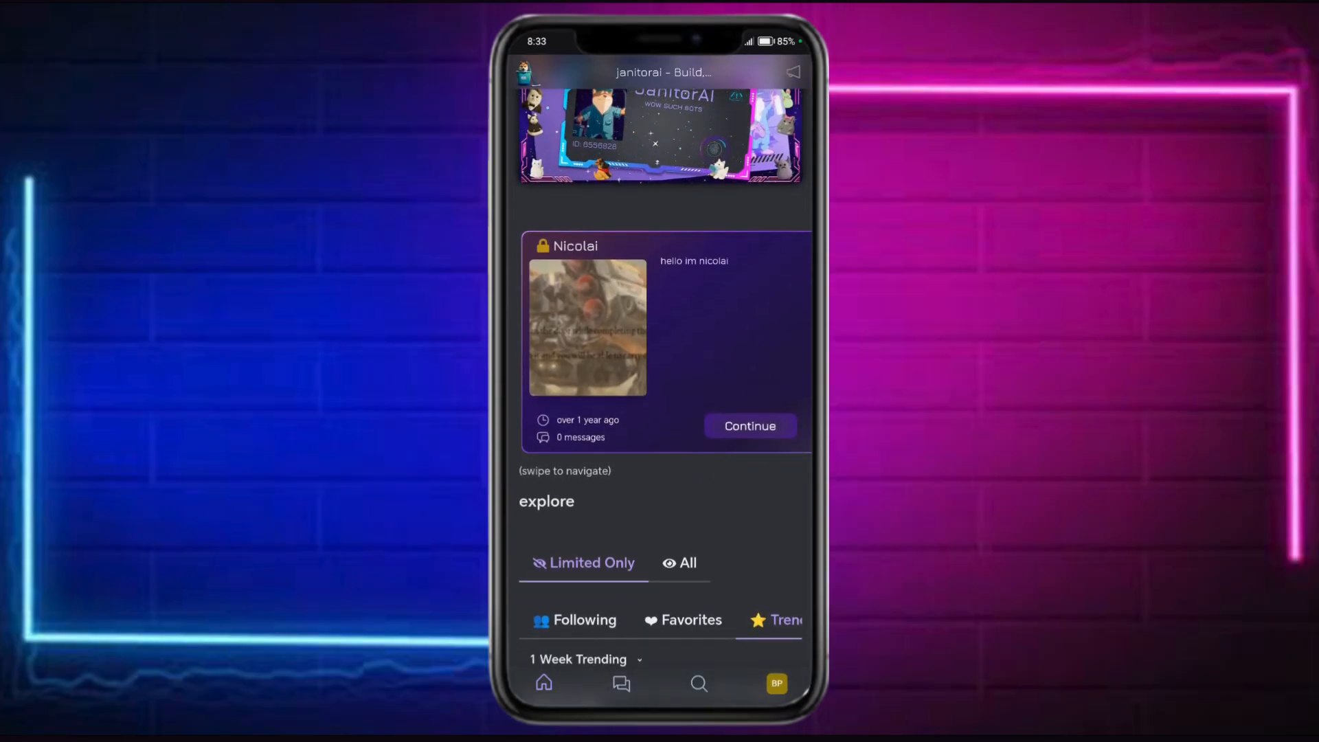
{"action": "left_click", "coordinate": [749, 426]}
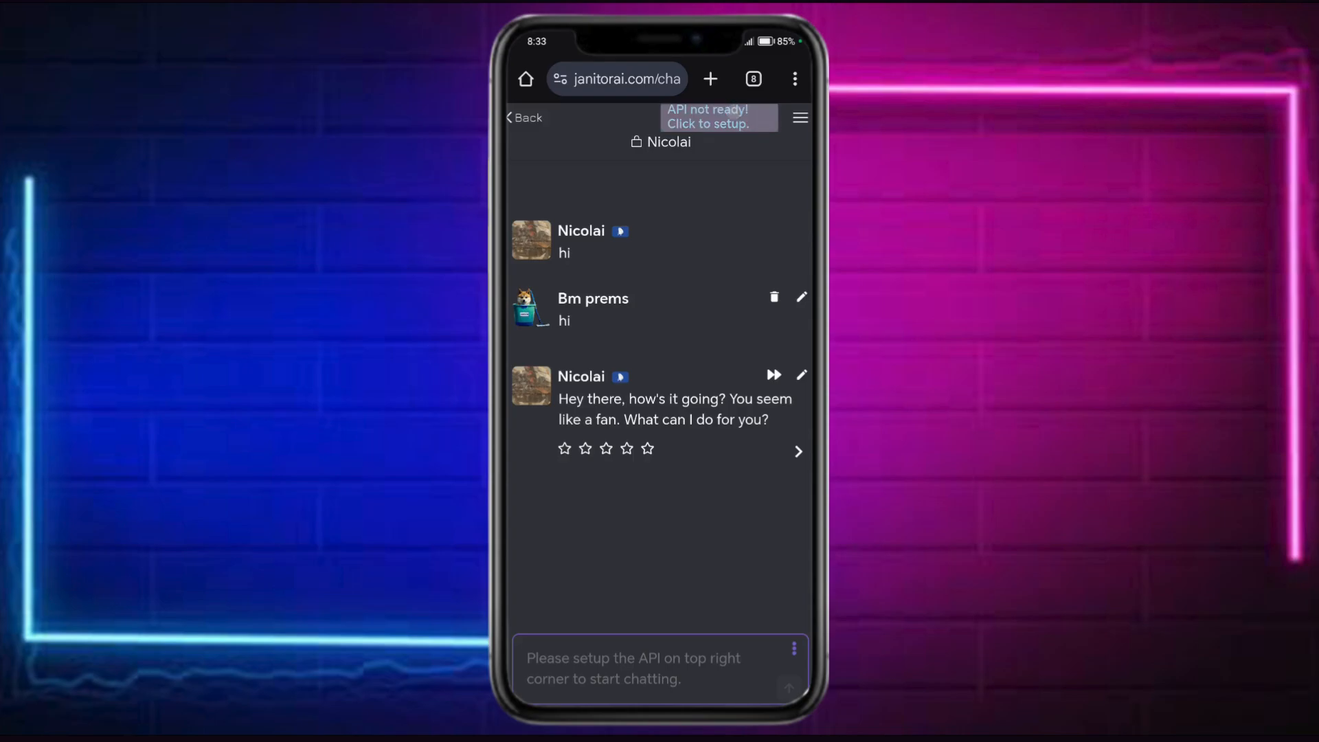
Enter API setup from the 'API not ready' banner and choose Proxy as the source
{"action": "left_click", "coordinate": [717, 117]}
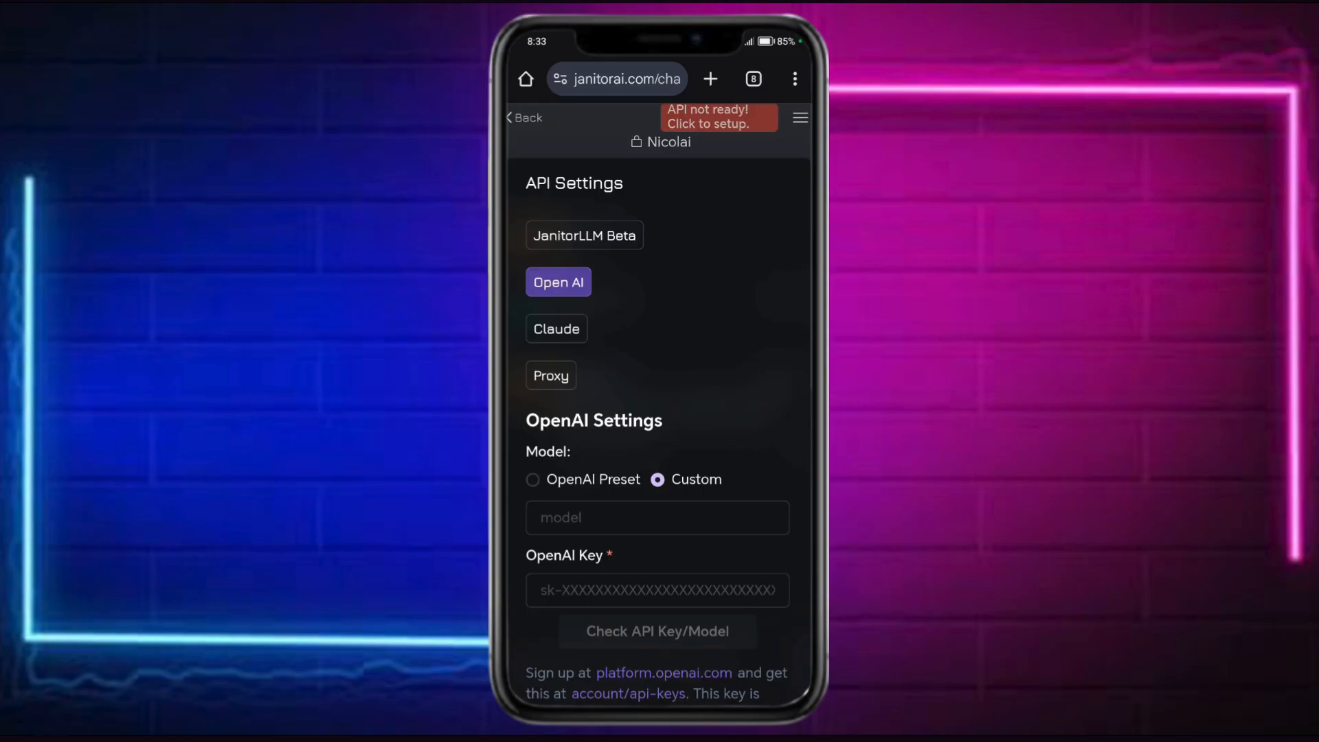
{"action": "left_click", "coordinate": [584, 235]}
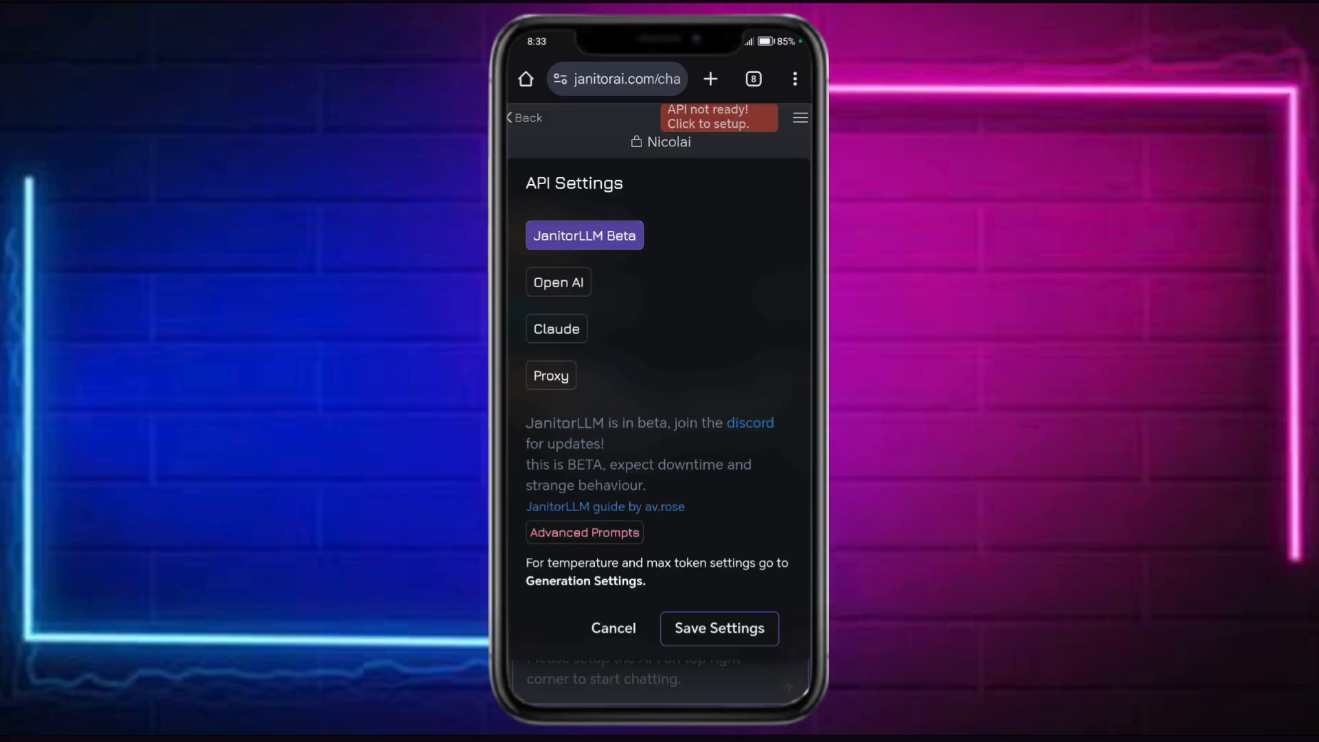
{"action": "left_click", "coordinate": [558, 281]}
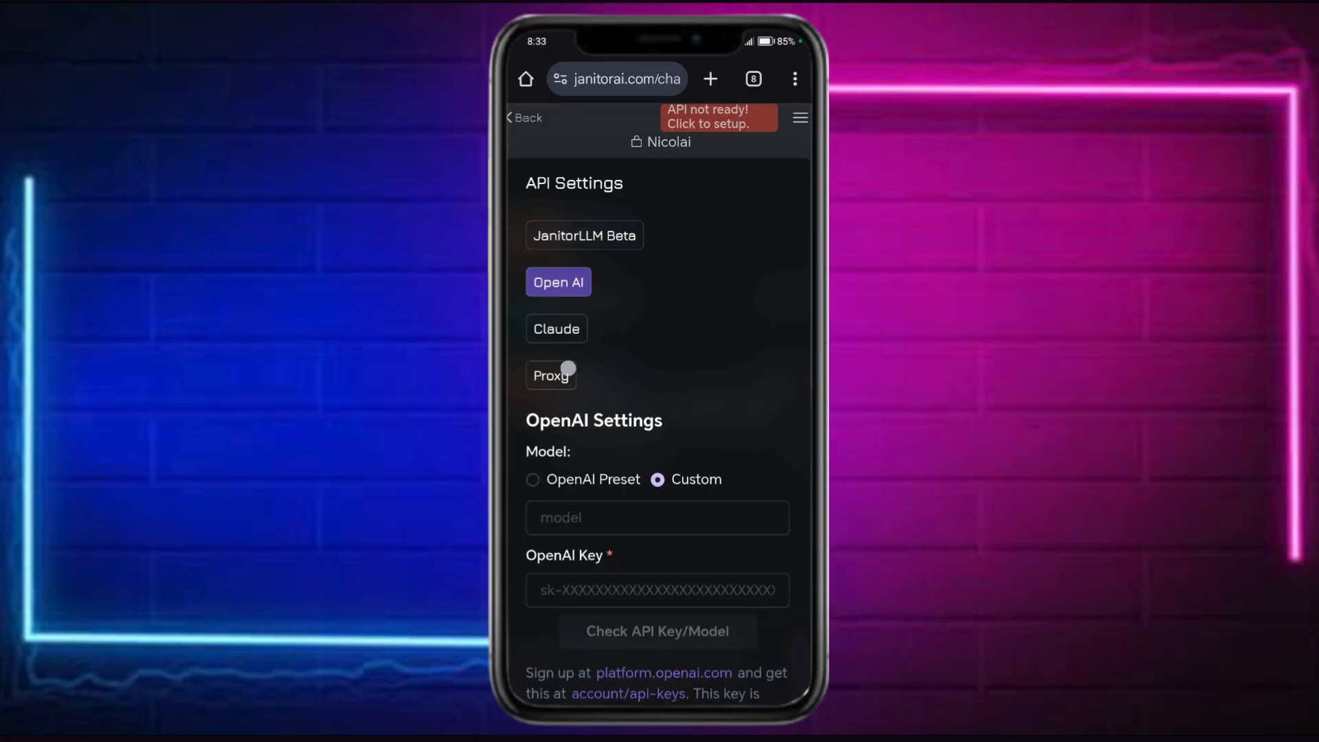
{"action": "left_click", "coordinate": [551, 375]}
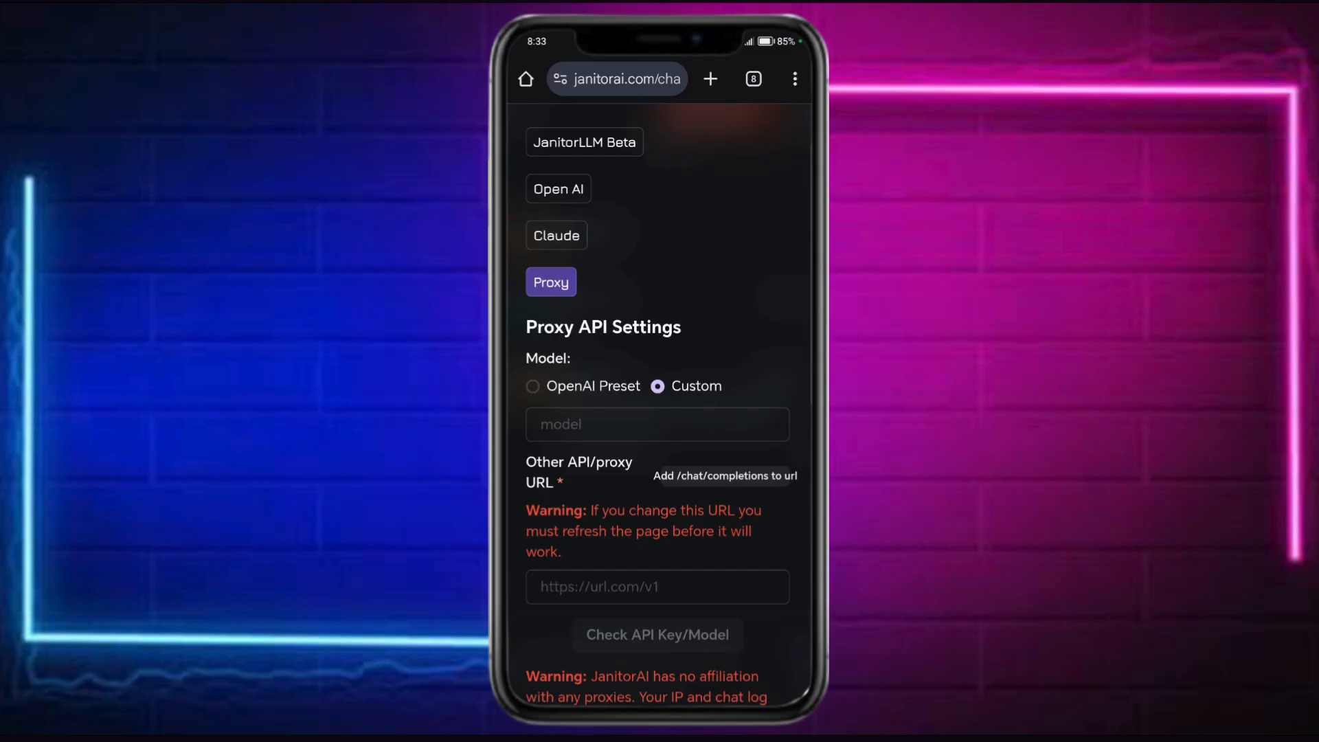
Enter deepseek/deepseek:free as the custom proxy model name
{"action": "left_click", "coordinate": [657, 424]}
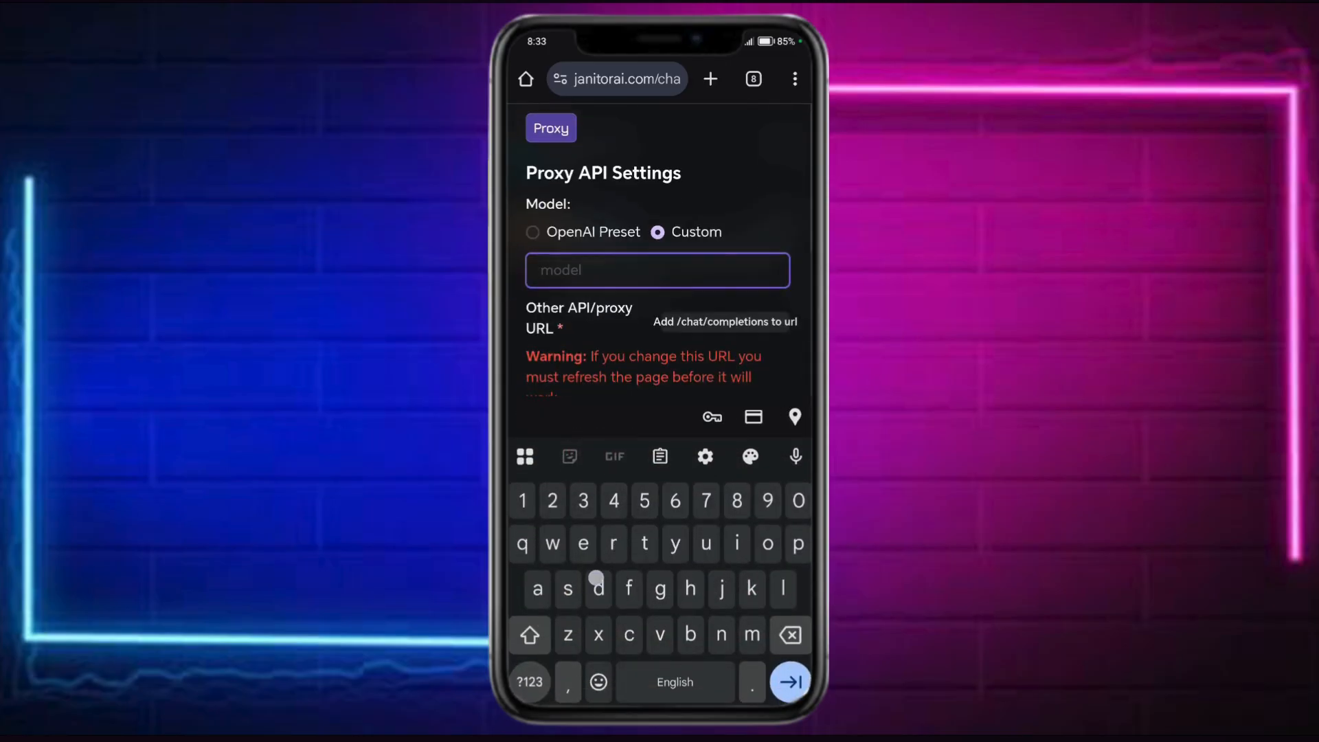
{"action": "type", "text": "dewpseek"}
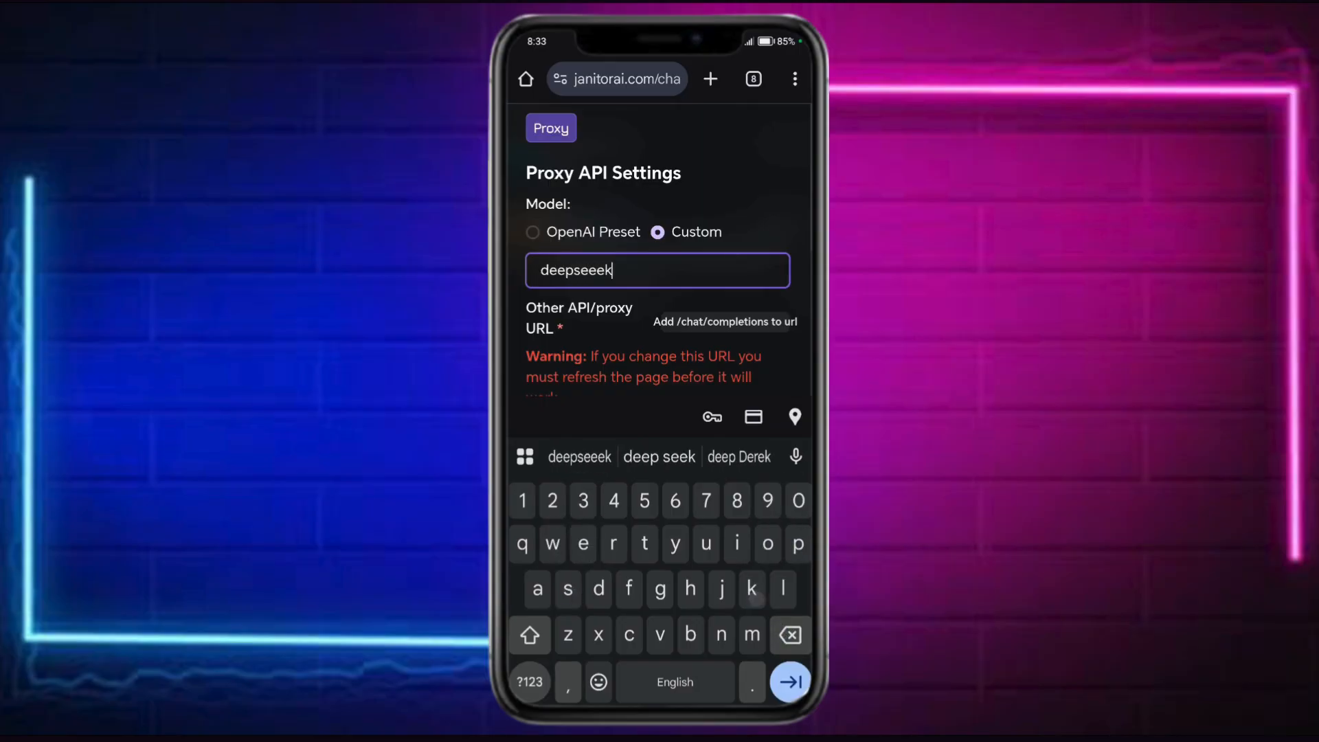
{"action": "key", "text": "Backspace"}
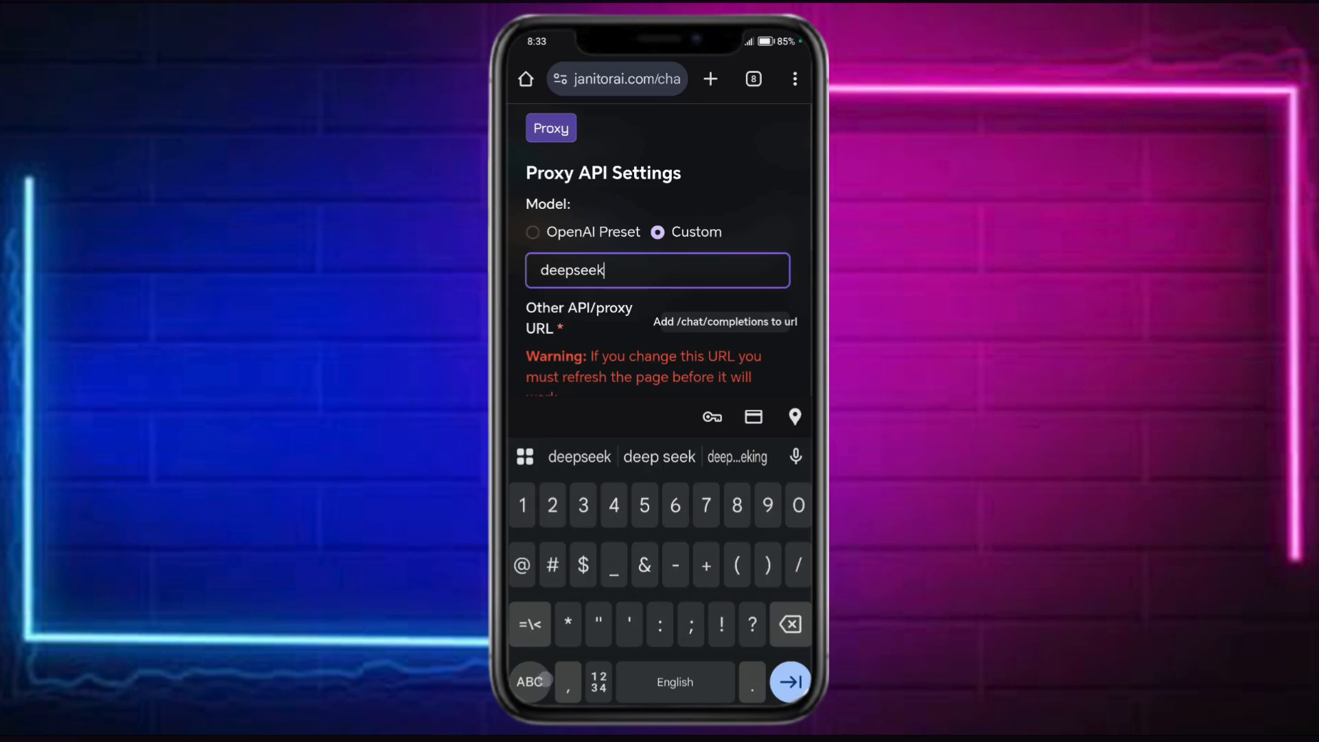
{"action": "type", "text": "/dee"}
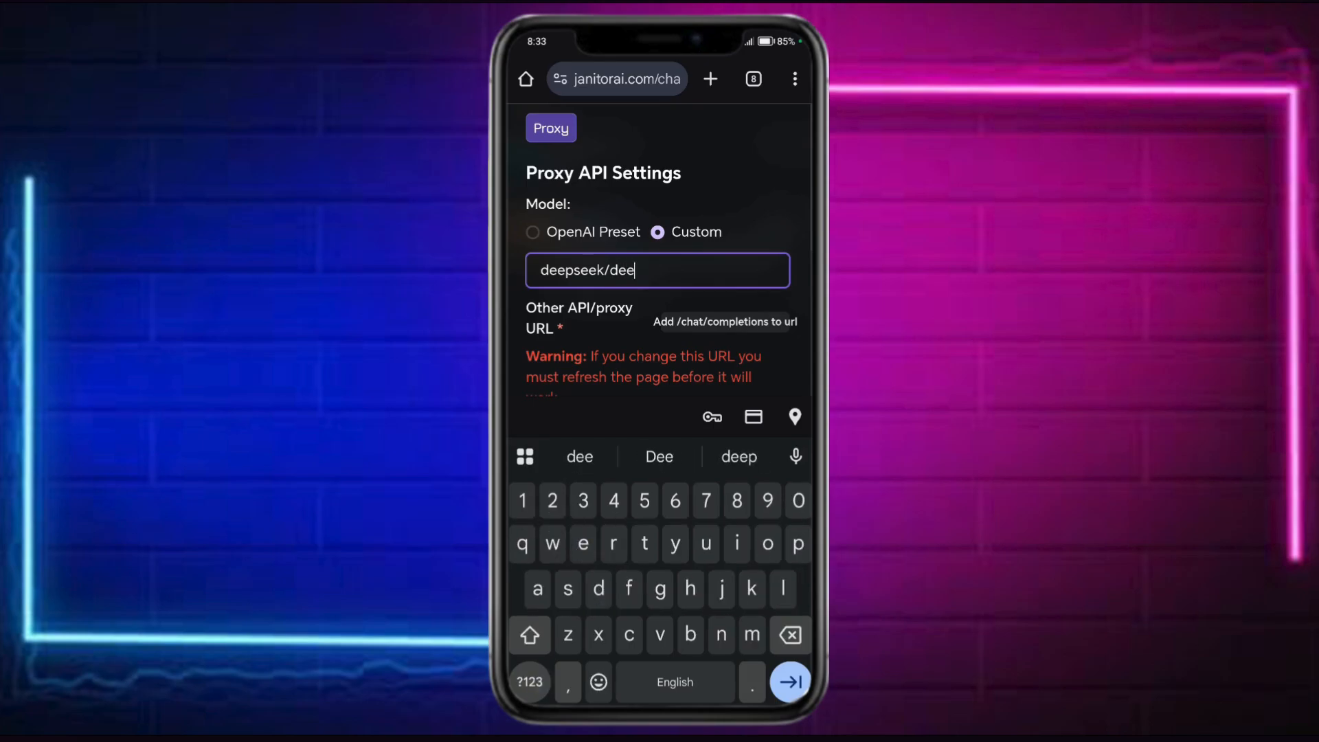
{"action": "type", "text": "pseek"}
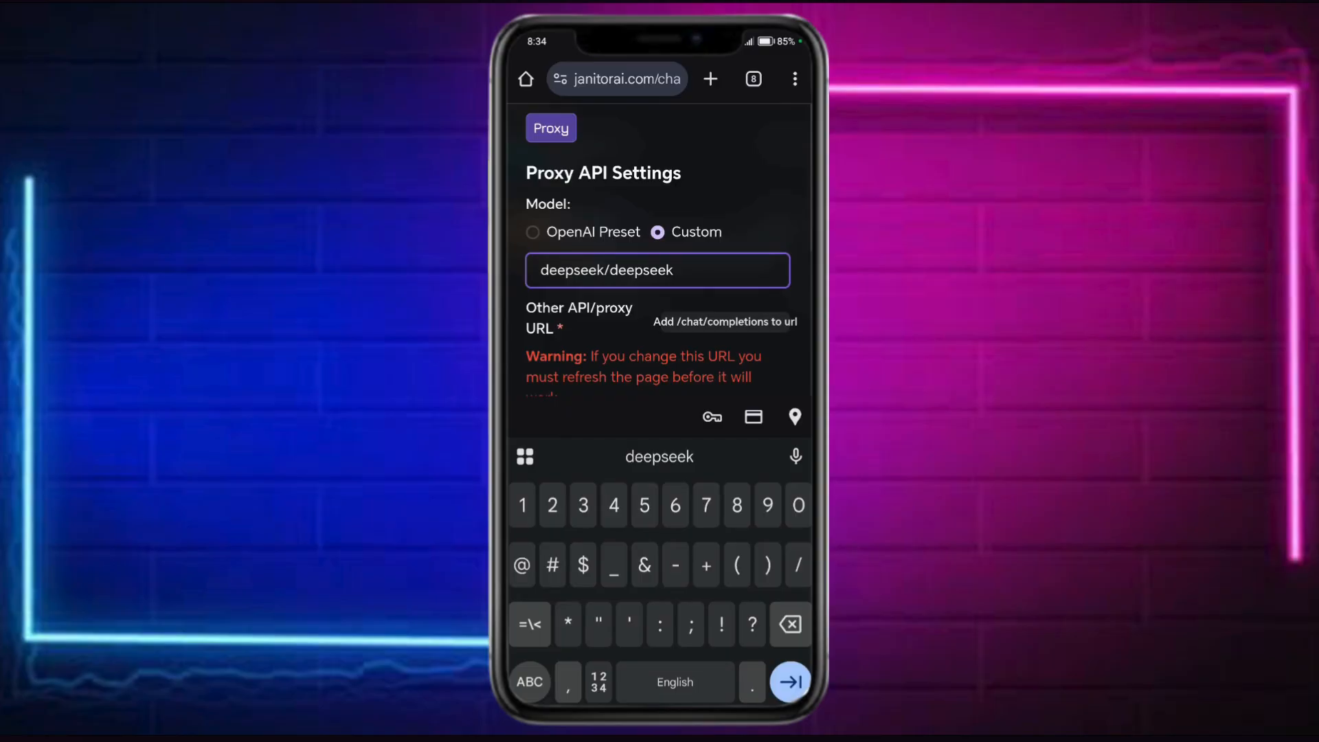
{"action": "type", "text": ":free"}
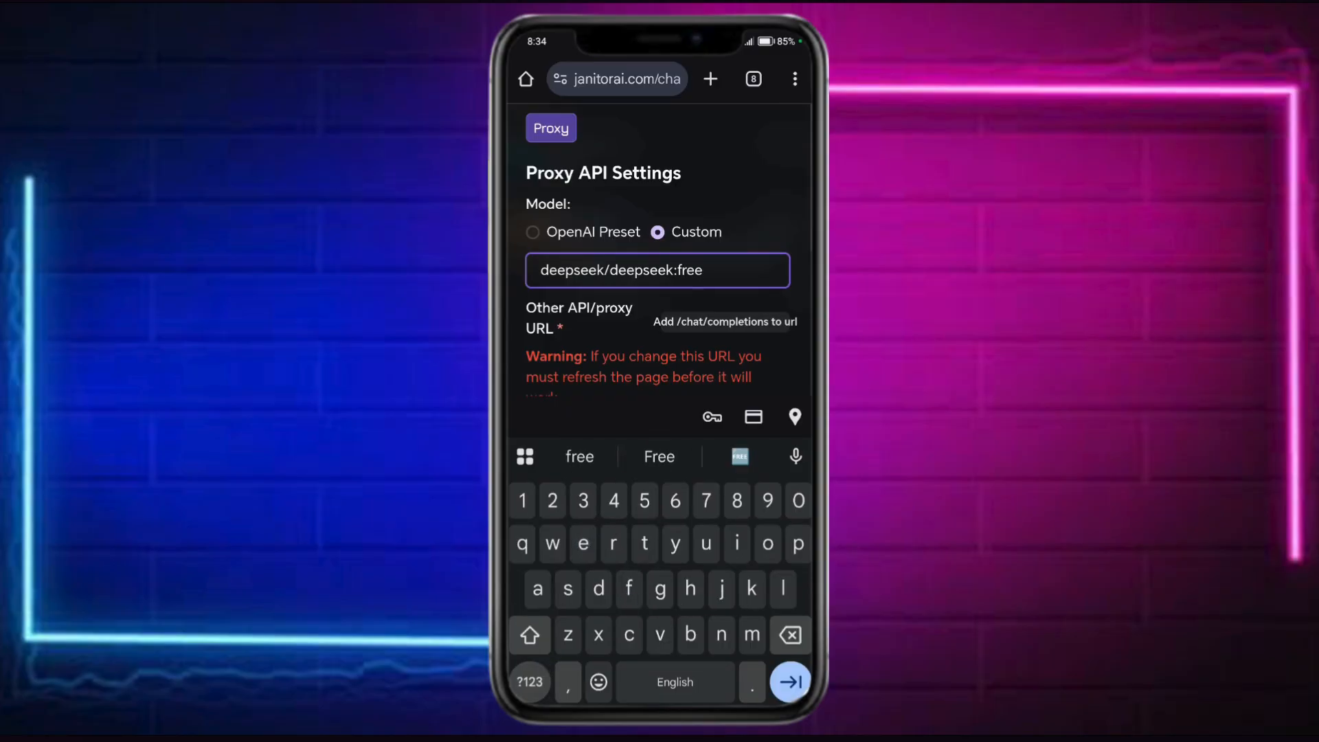
{"action": "scroll", "scroll_direction": "down", "scroll_amount": 3}
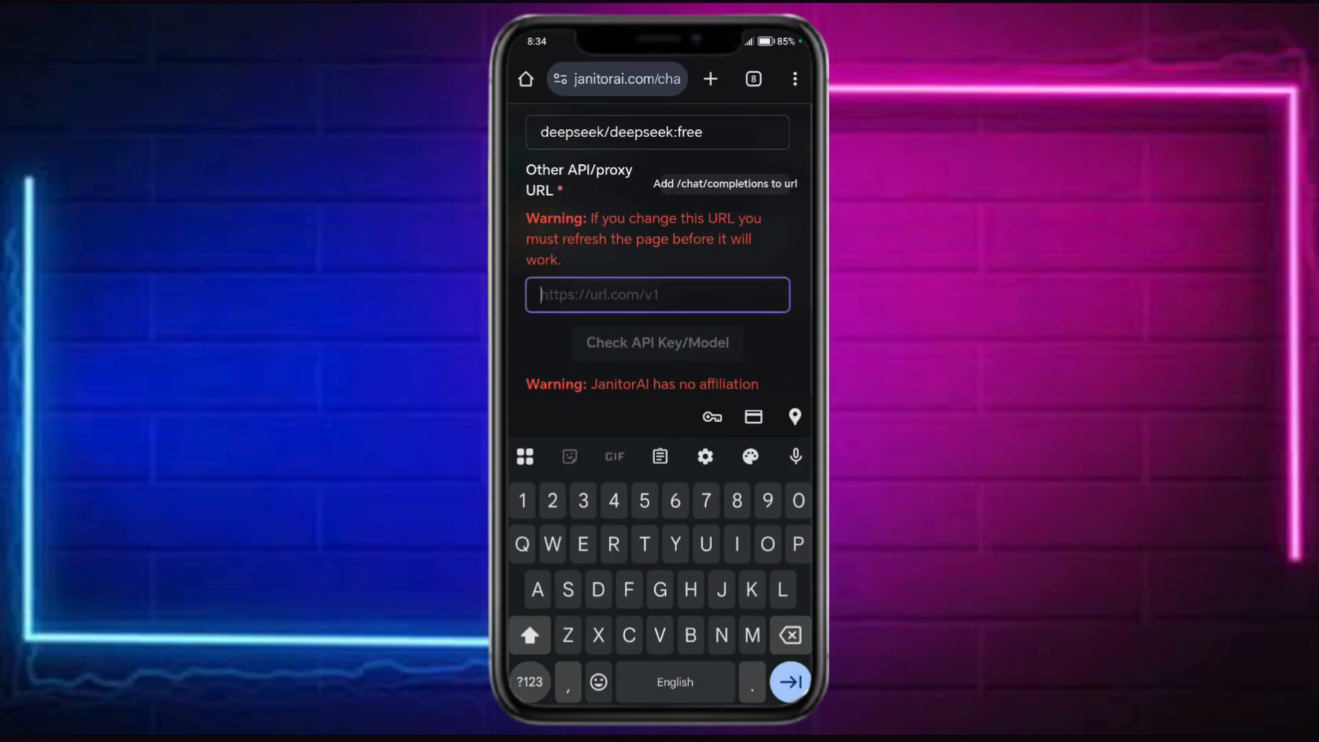
Enter Deepseek in the proxy URL field, which is flagged as not a valid URL
{"action": "type", "text": "De"}
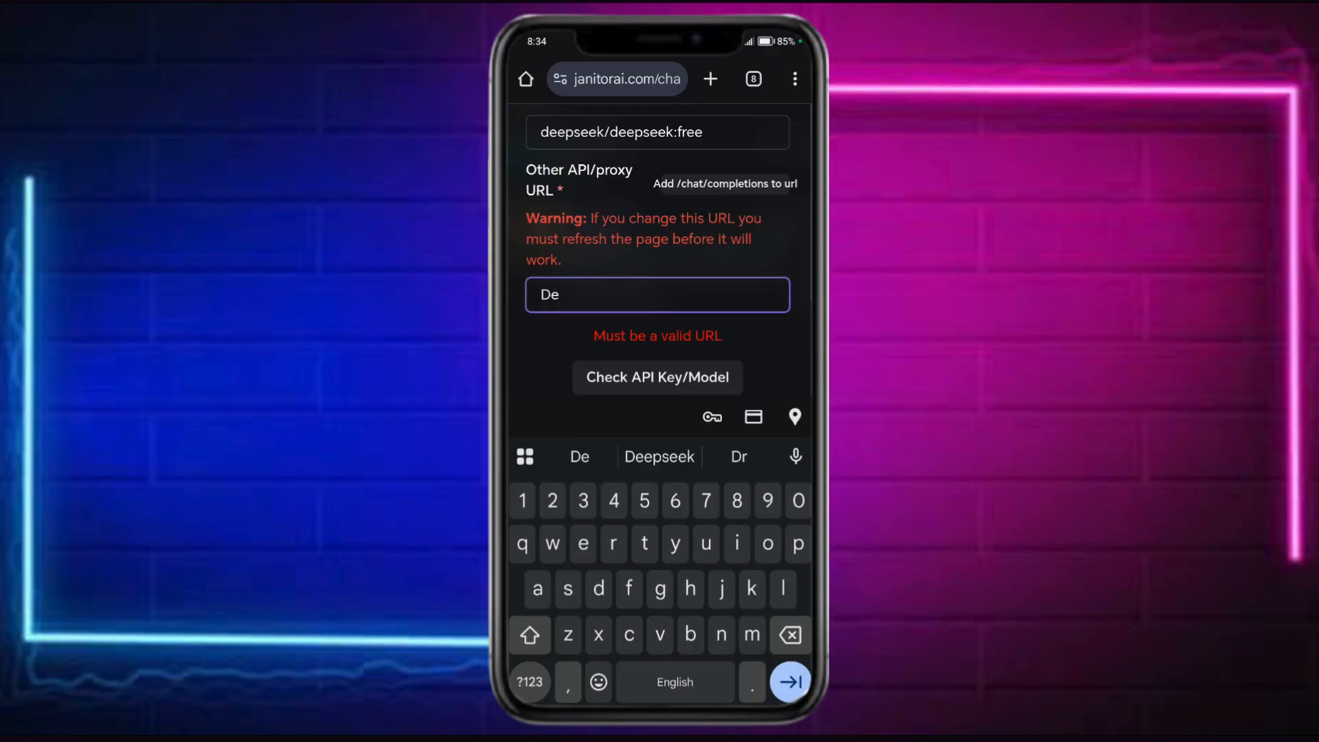
{"action": "left_click", "coordinate": [659, 457]}
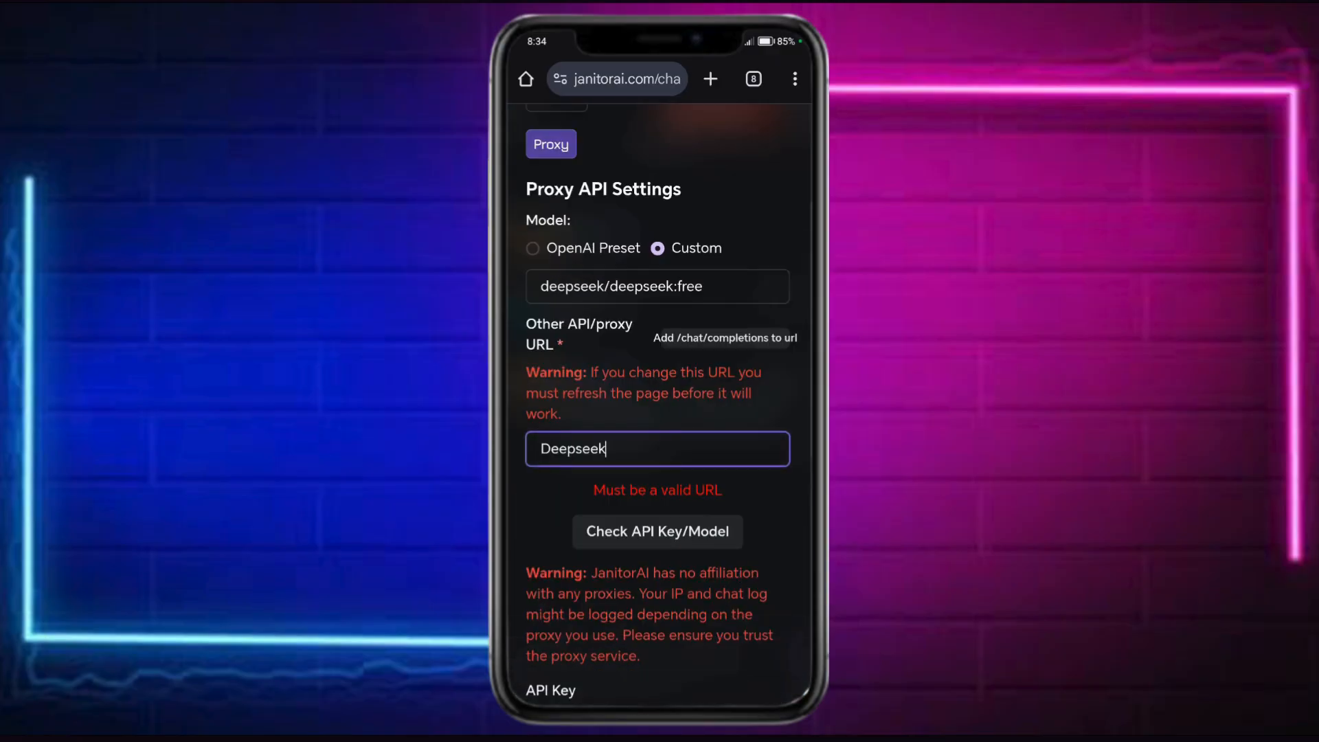
{"action": "scroll", "scroll_direction": "down", "scroll_amount": 3}
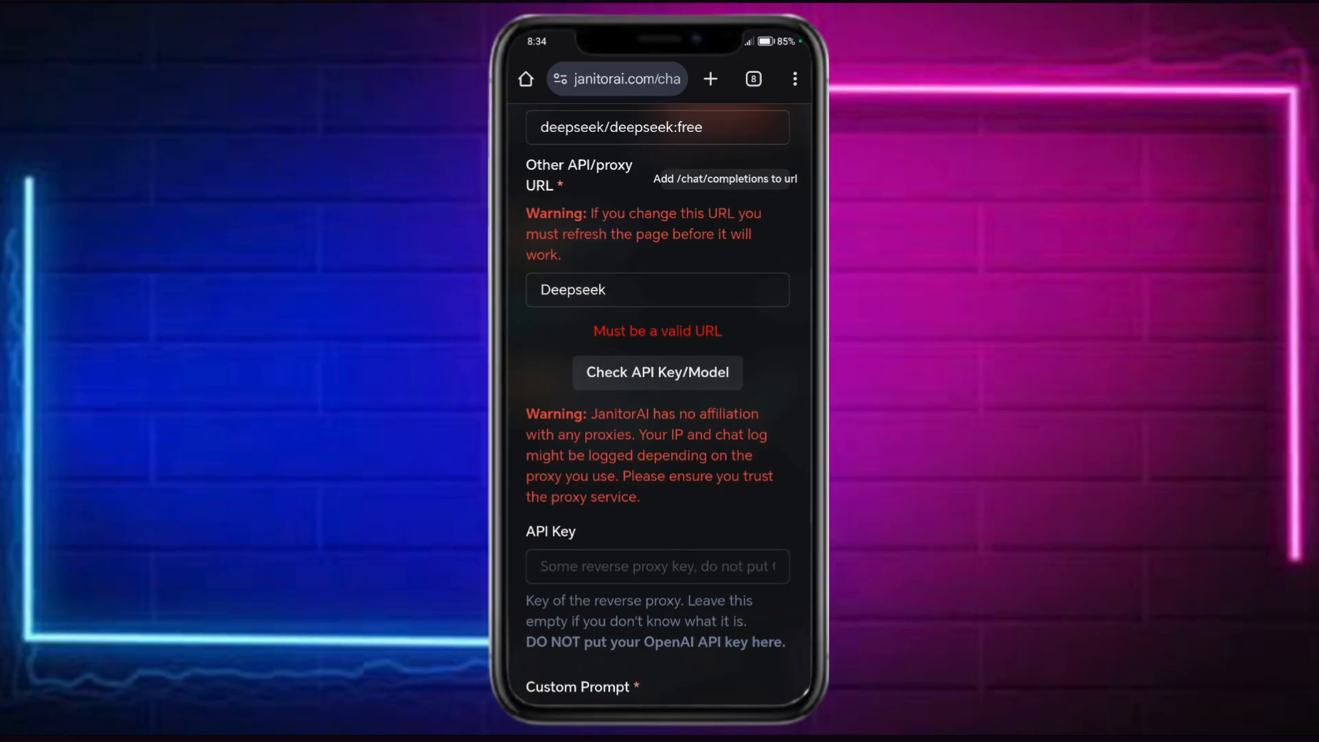
{"action": "scroll", "scroll_direction": "down", "scroll_amount": 3}
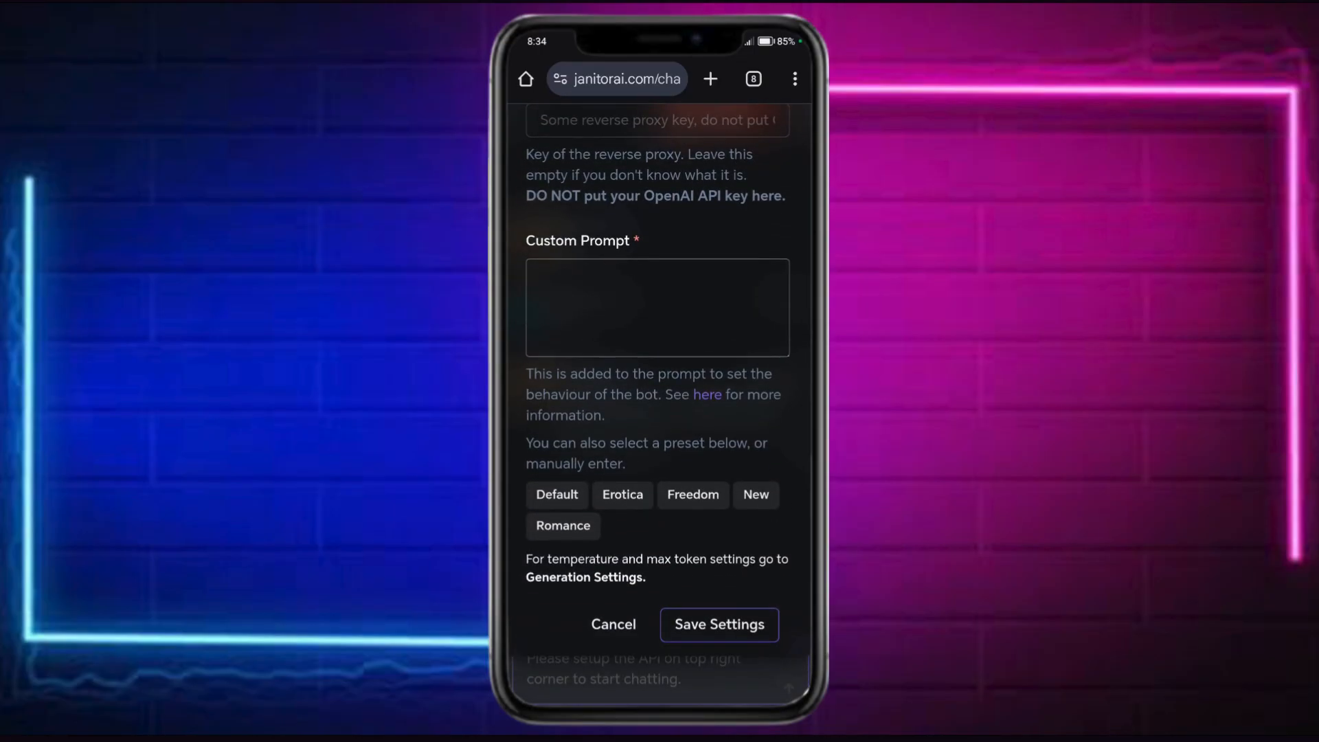